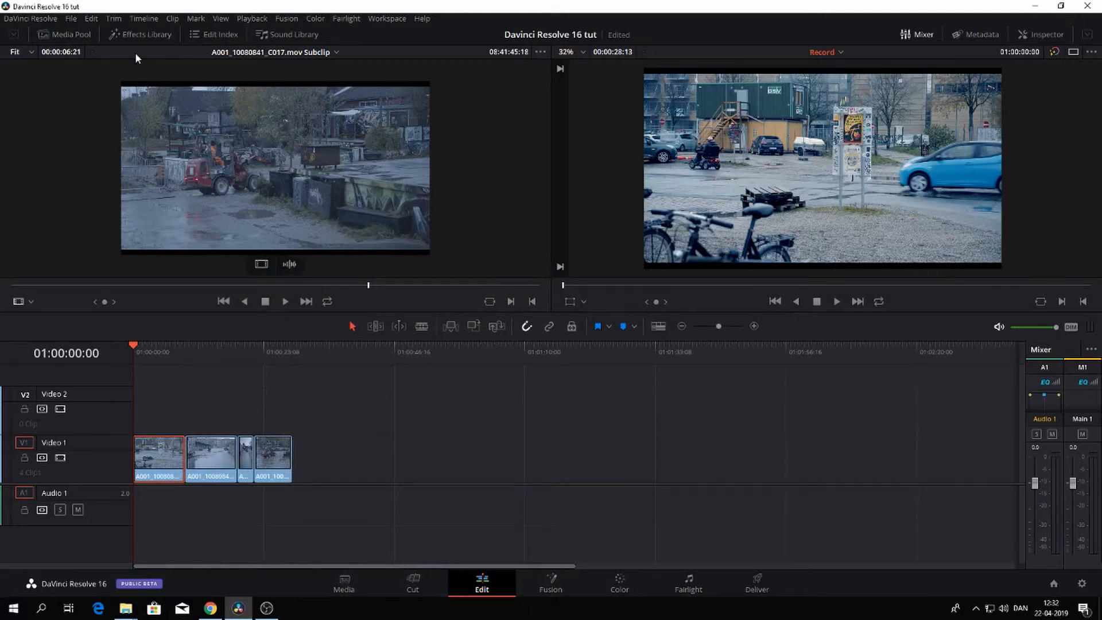
Show the Effects Library so the Toolbox effects, including Adjustment Clip, are available
click(139, 35)
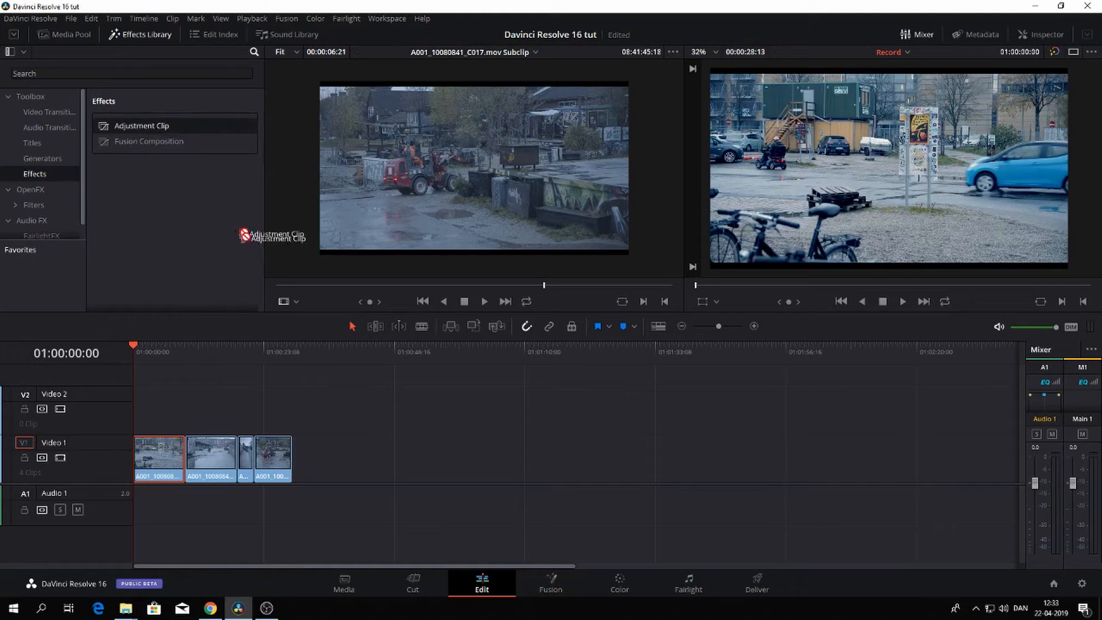
Drop an Adjustment Clip on V2 and stretch it to cover all four V1 clips
drag(274, 236, 221, 407)
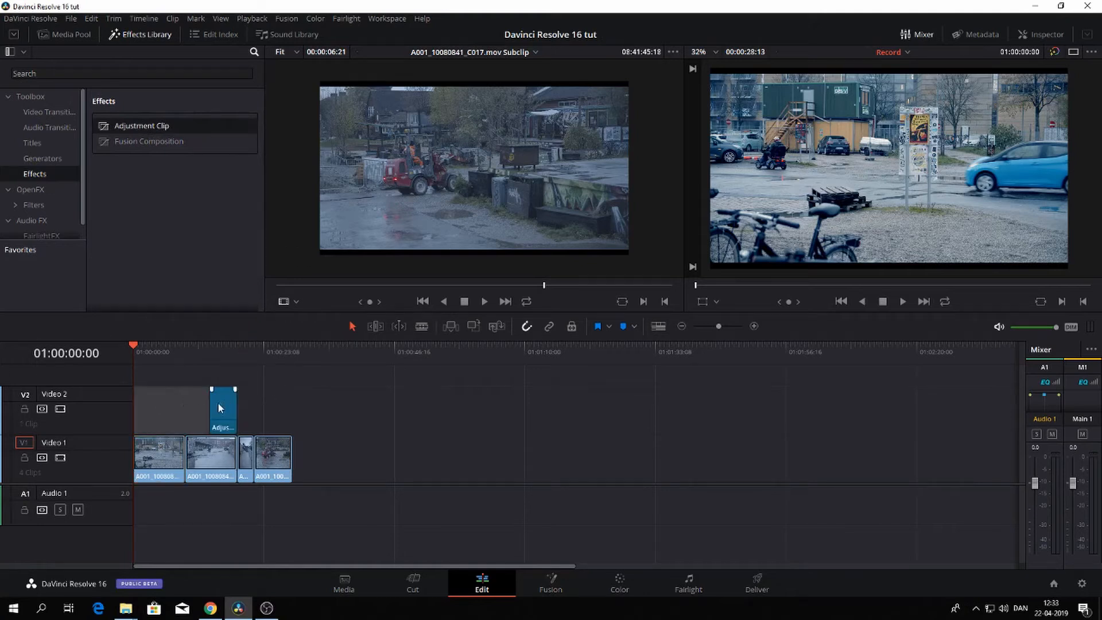
drag(222, 407, 148, 407)
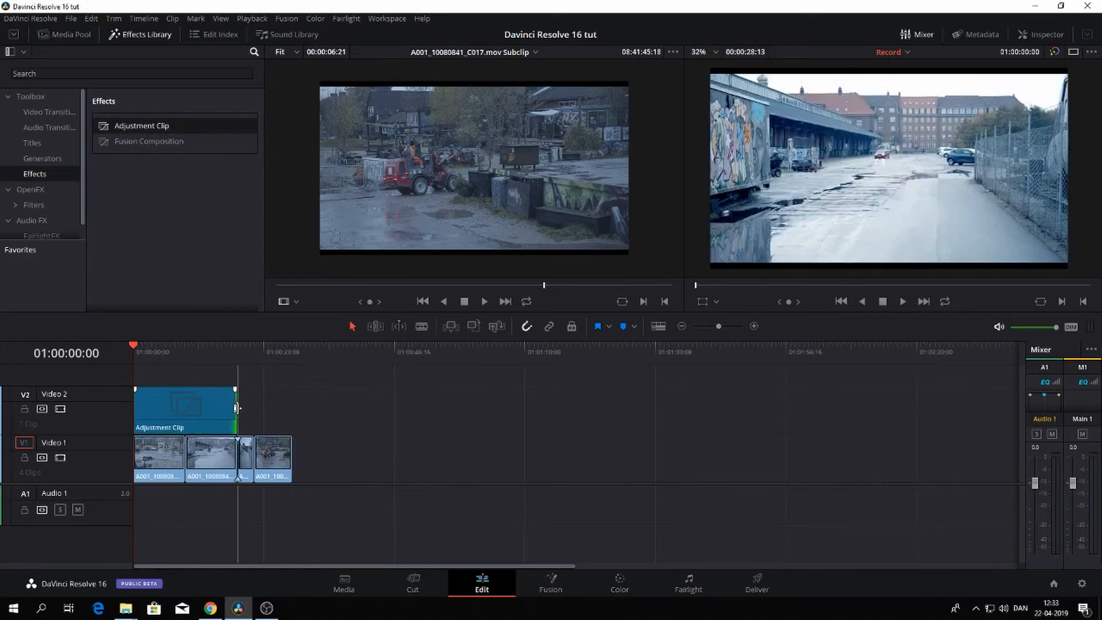
click(204, 352)
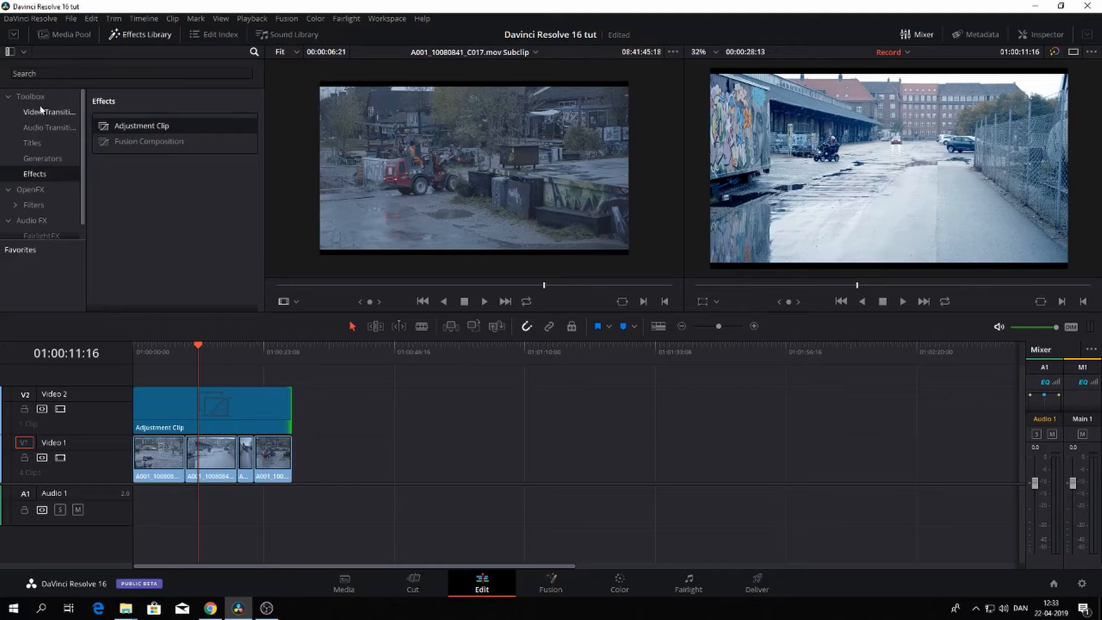
Add the OpenFX Lens Blur filter to the adjustment clip and show it in the Inspector
click(30, 189)
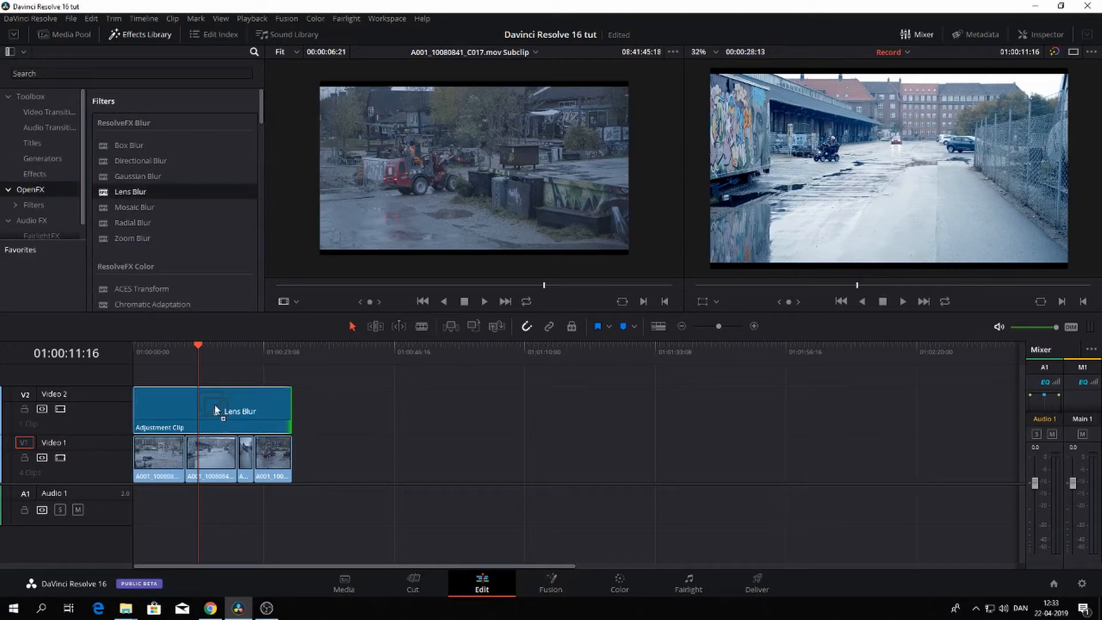
drag(129, 191, 211, 408)
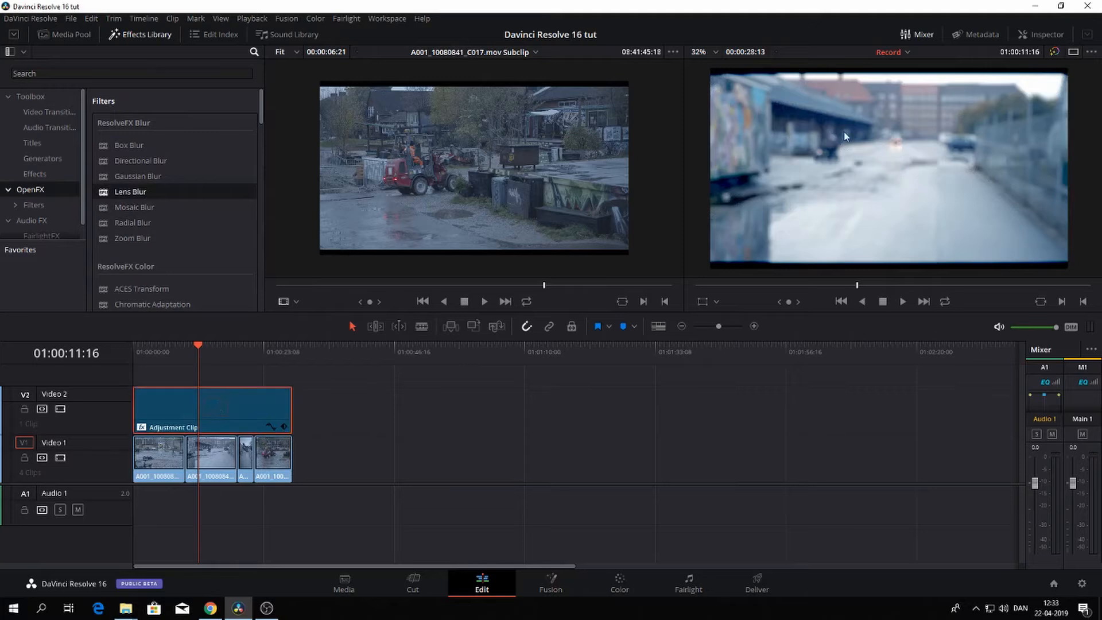
click(1046, 34)
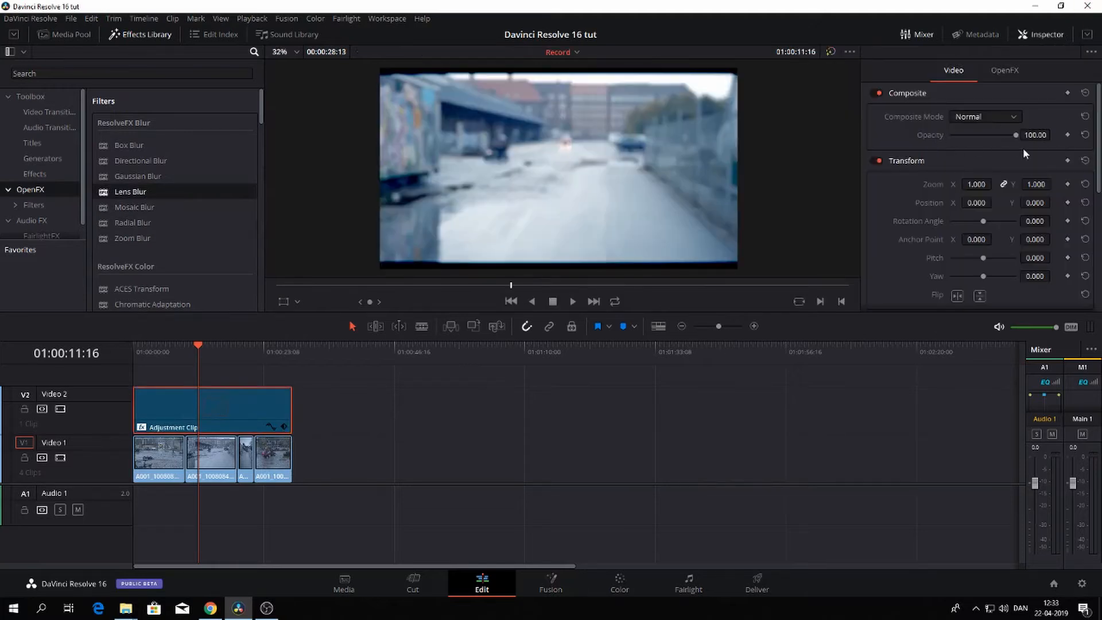
Scrub the playhead to confirm the blur covers the clips and ends after them
click(133, 344)
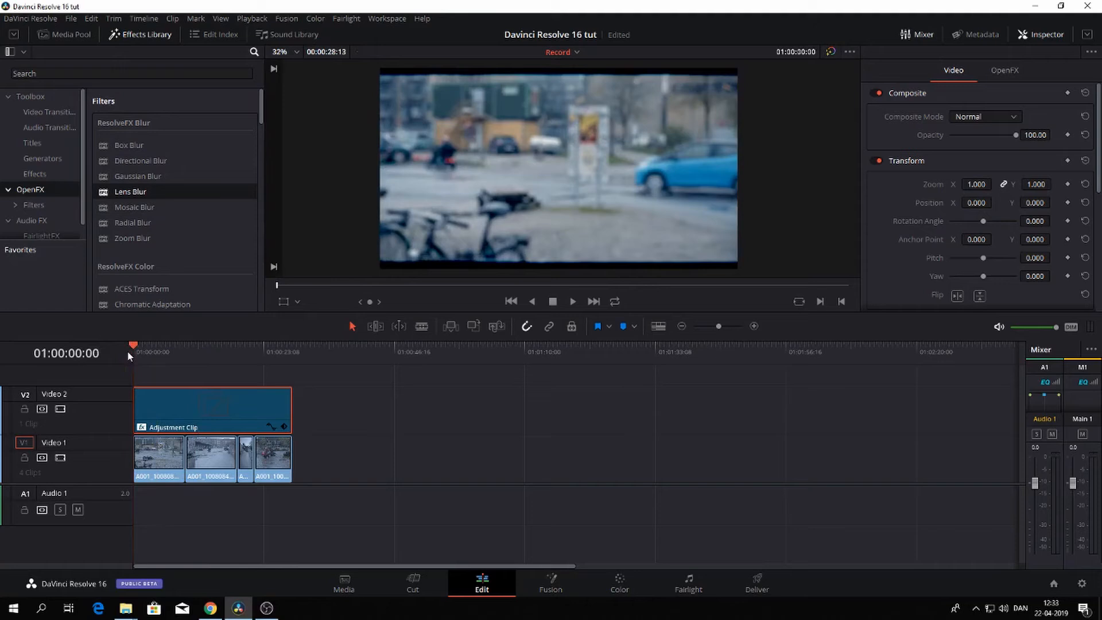
click(305, 351)
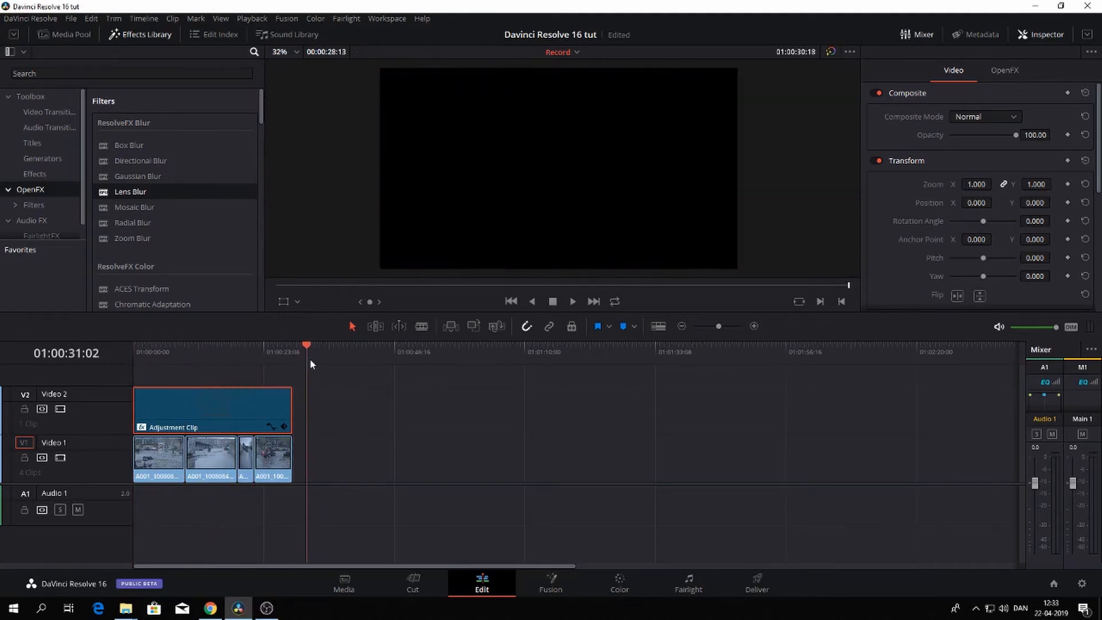
click(238, 345)
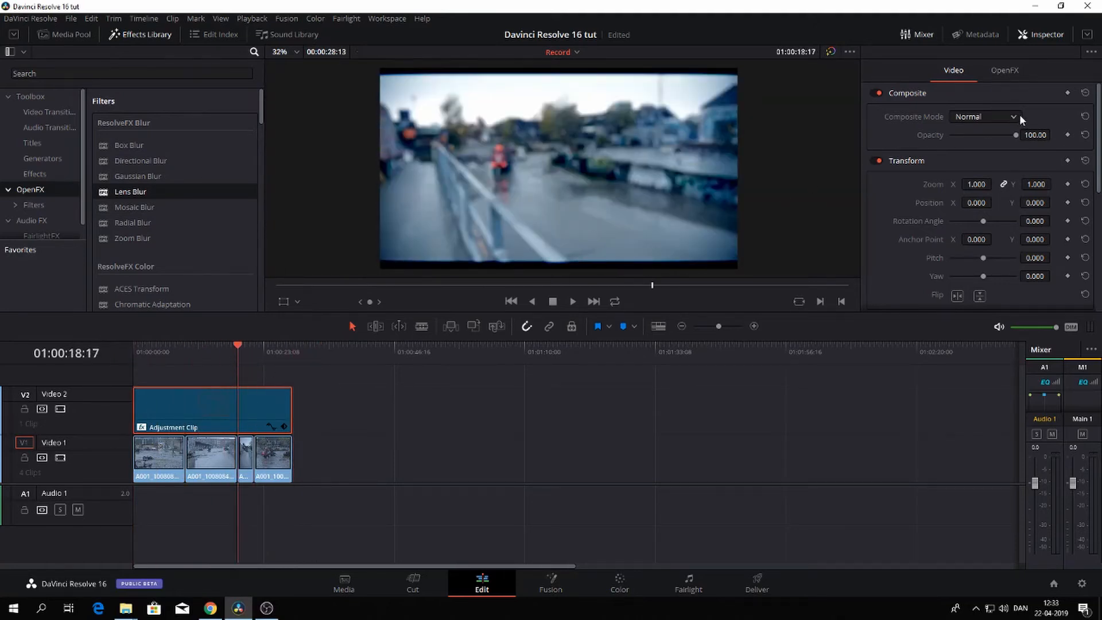
Delete the Lens Blur from the adjustment clip and move to the Color page
click(1005, 70)
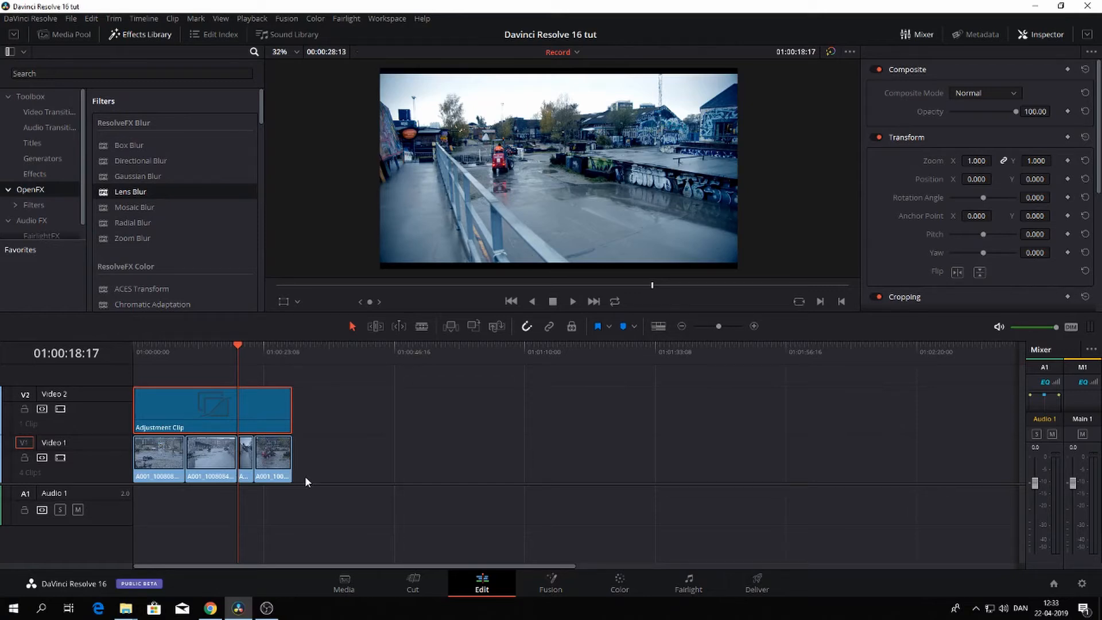
mouse_move(305, 416)
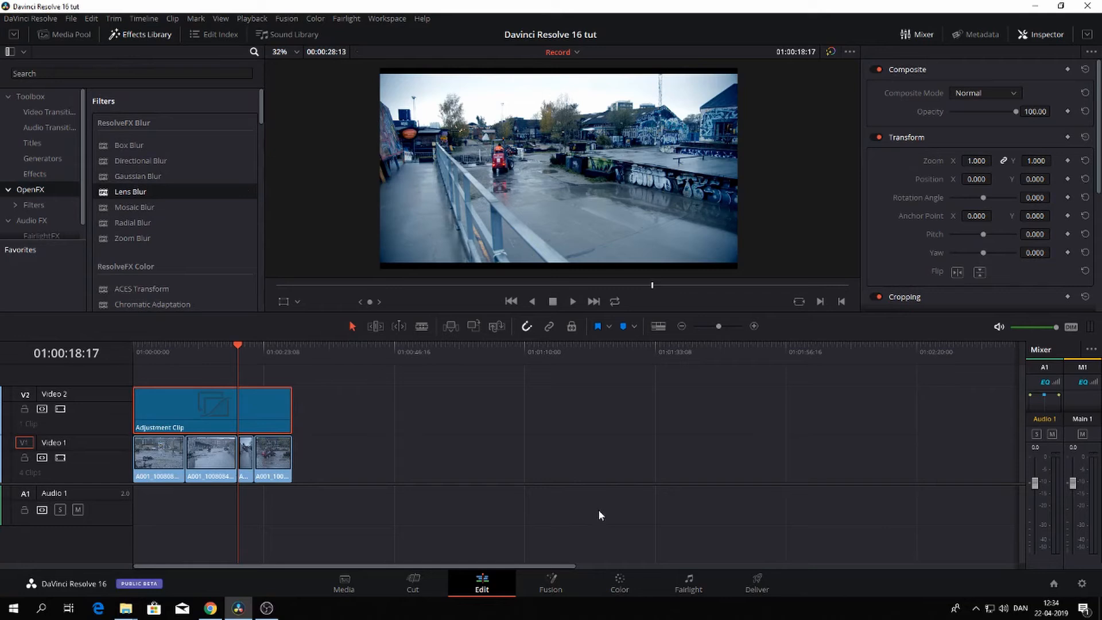
click(617, 582)
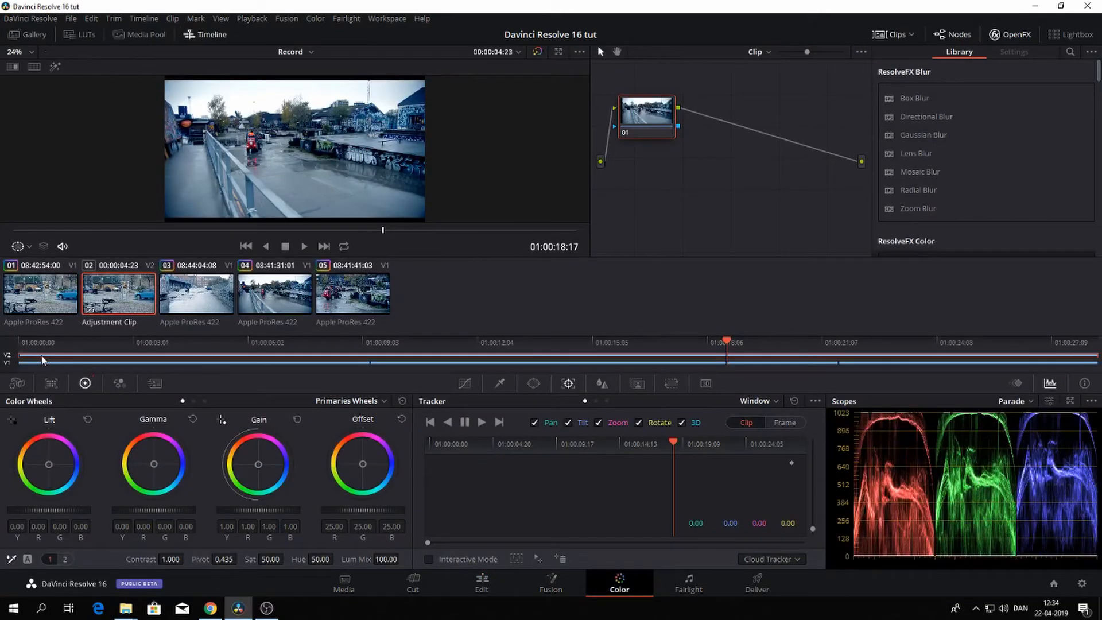
mouse_move(327, 345)
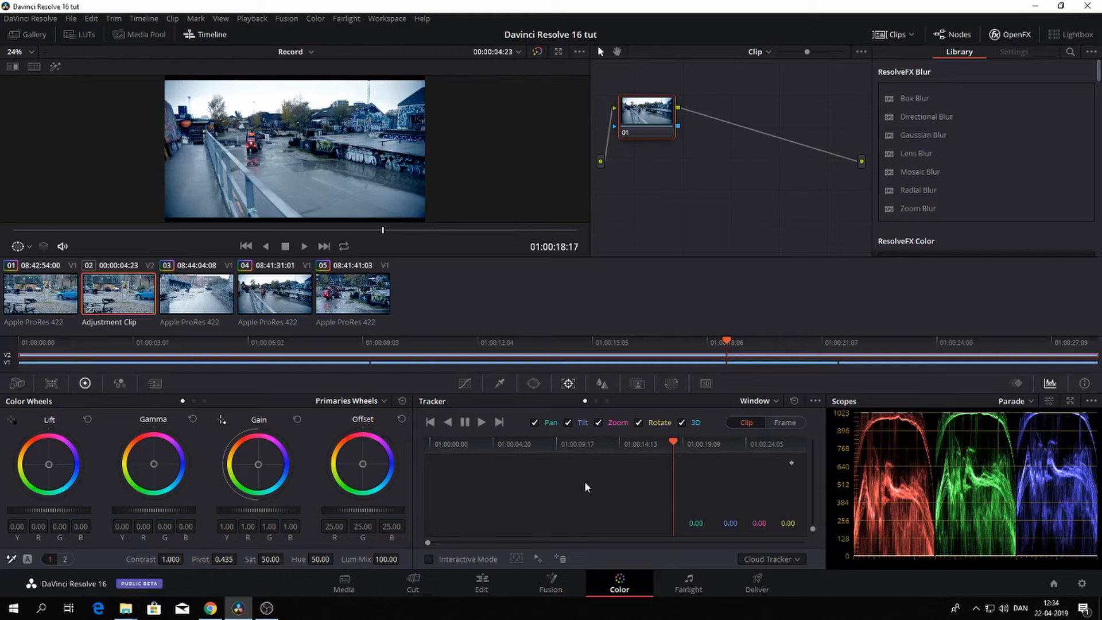
mouse_move(444, 374)
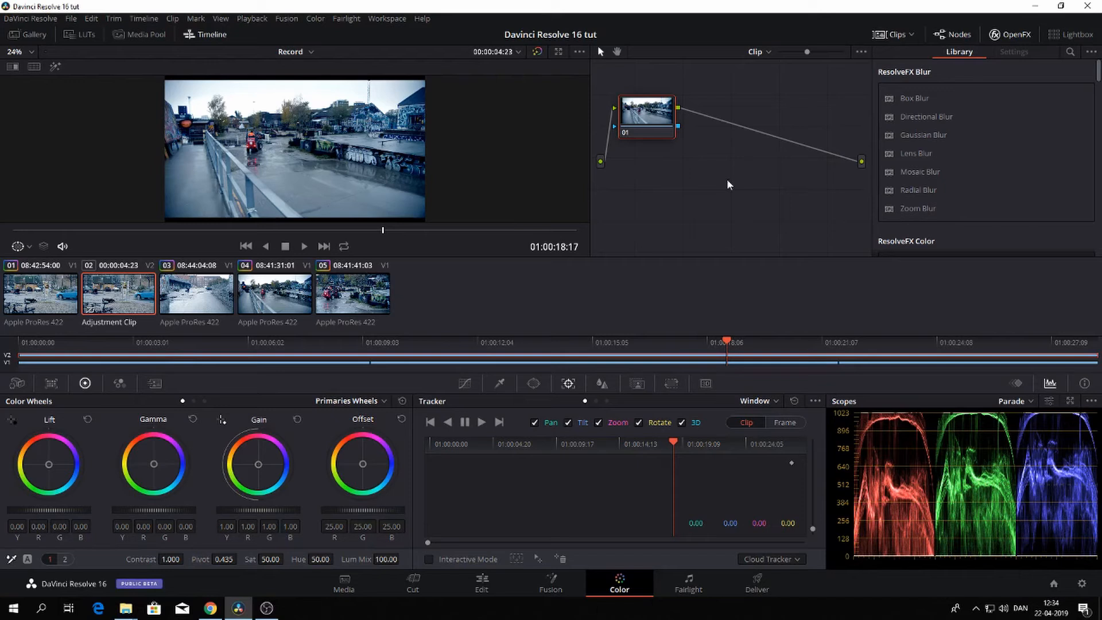
mouse_move(222, 39)
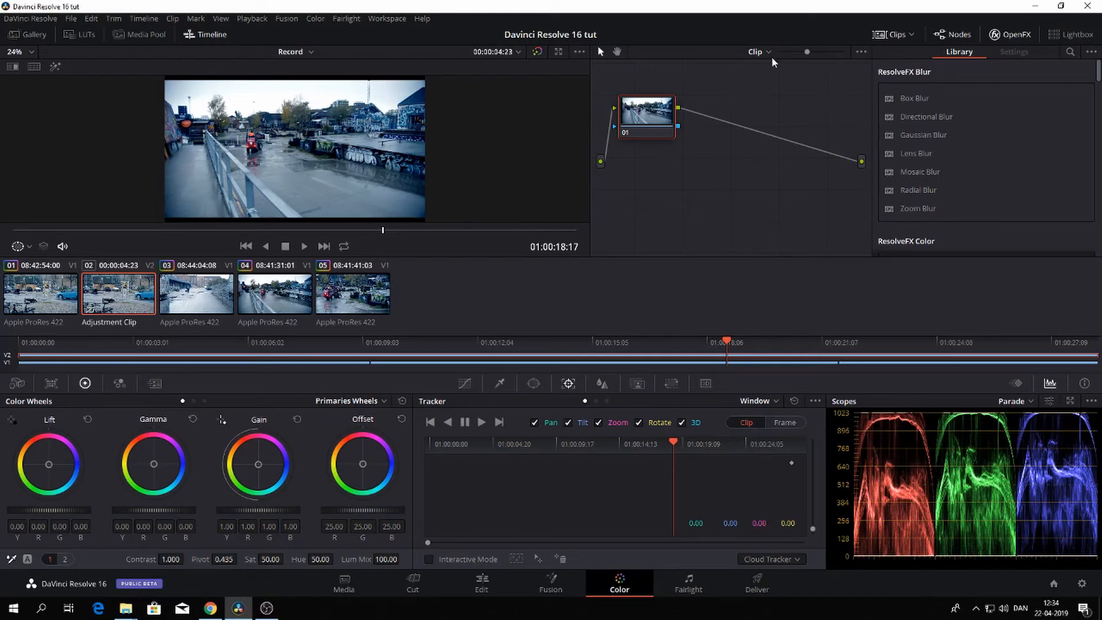
Raise Offset on the Timeline node as a test and check it on the fourth clip
click(759, 51)
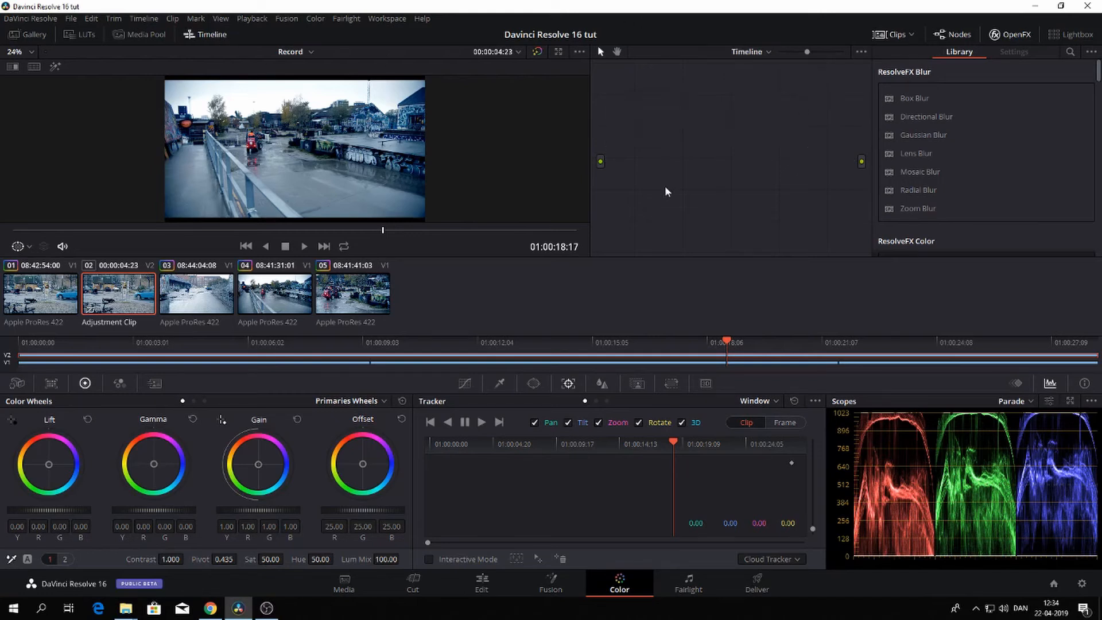
mouse_move(661, 148)
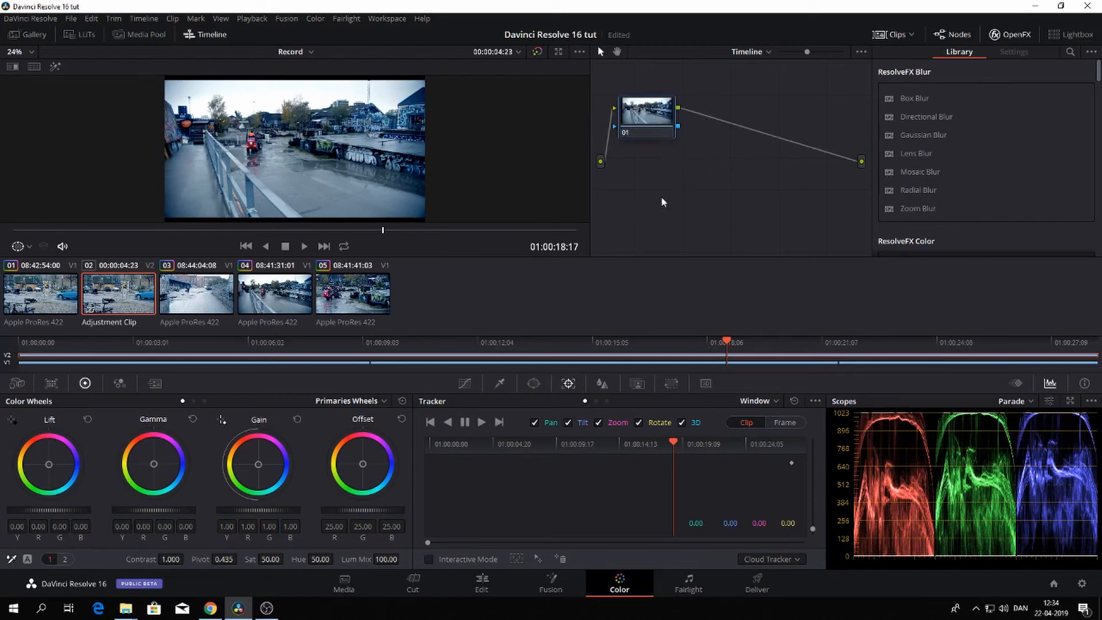
mouse_move(258, 502)
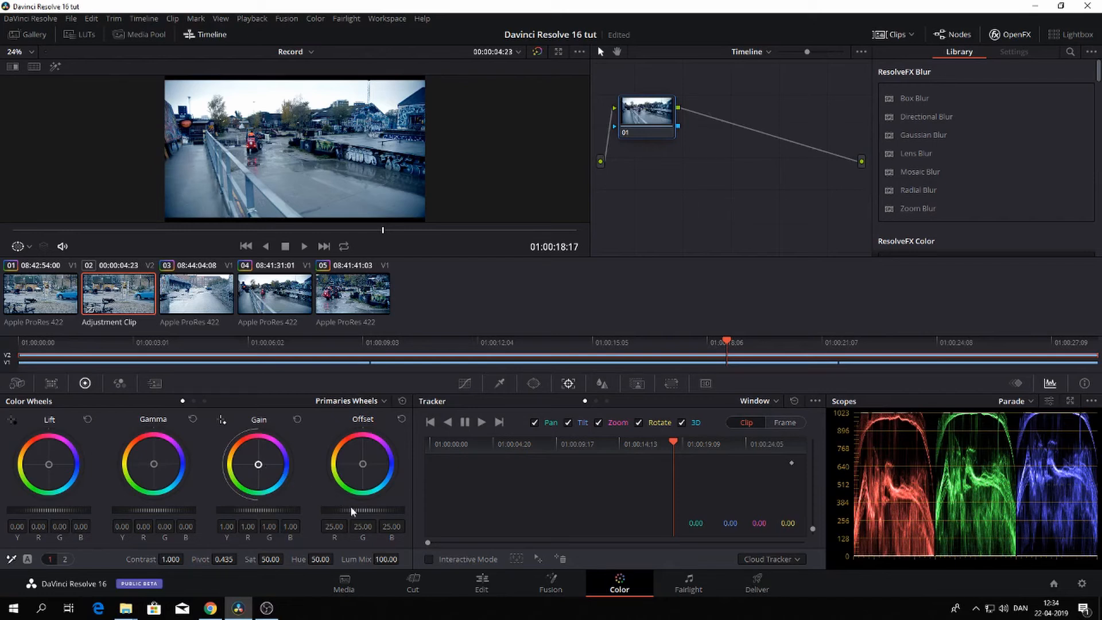
drag(351, 512, 380, 512)
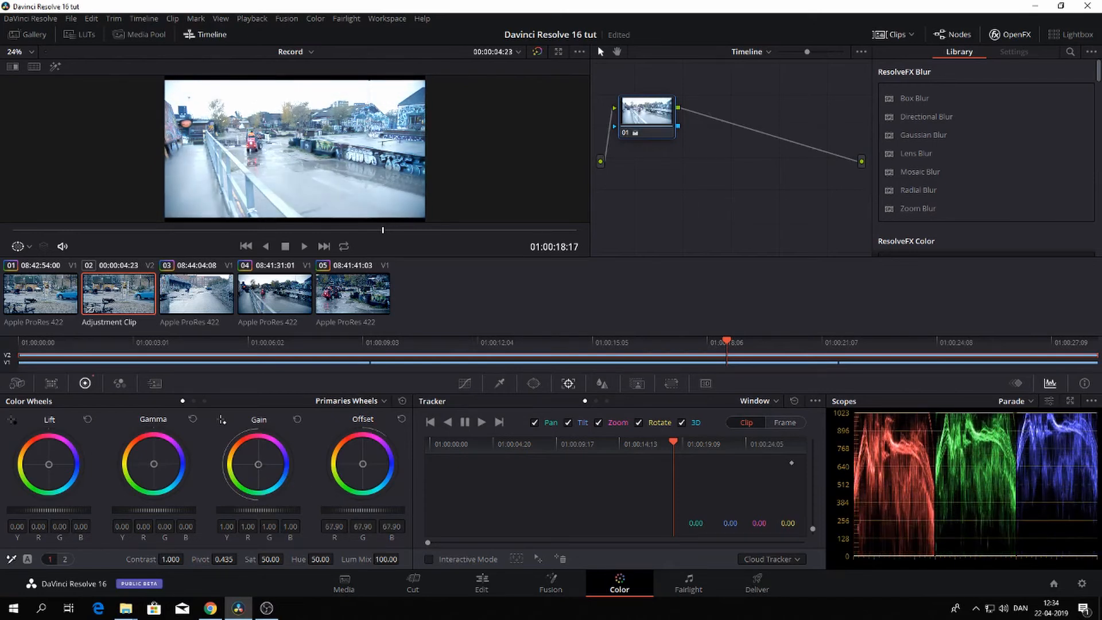
click(275, 292)
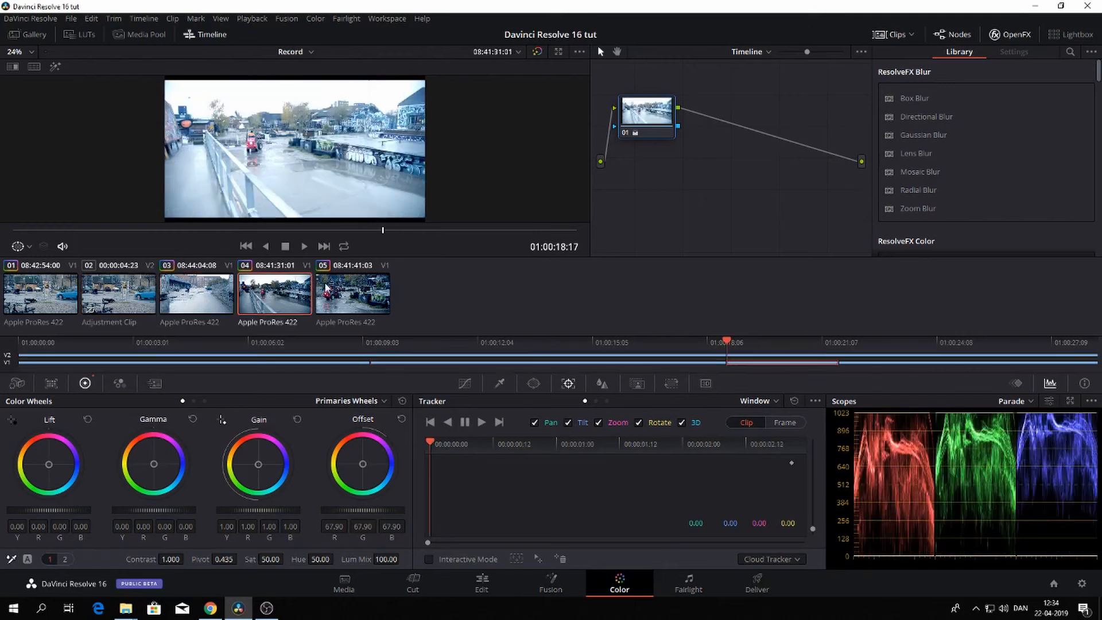
Reset the Timeline node grade and switch the node editor to Clip mode
right_click(646, 114)
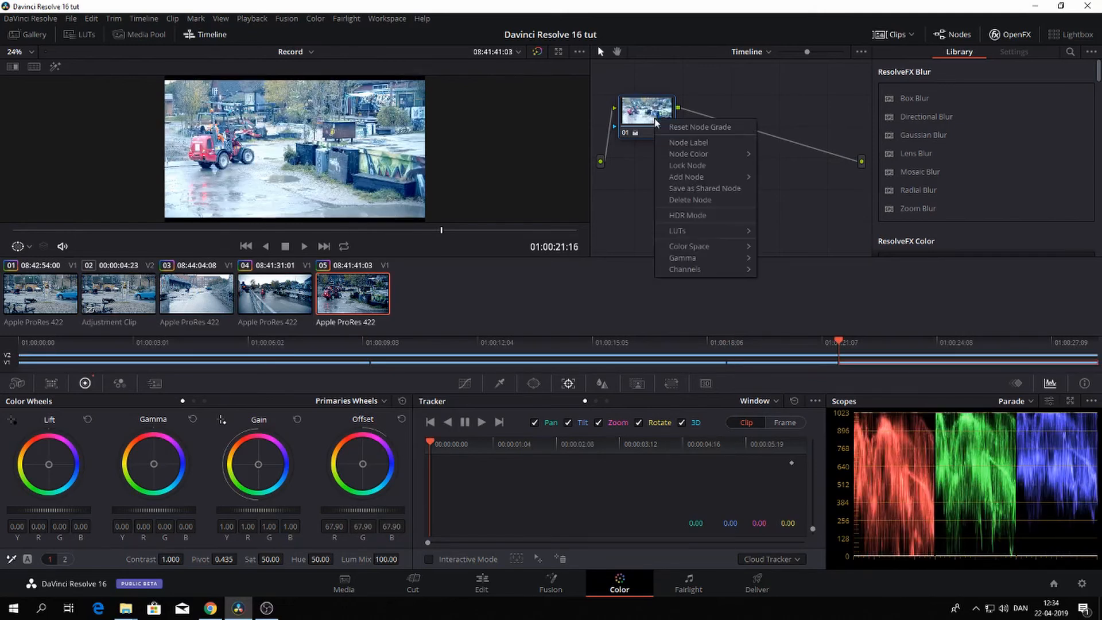
click(699, 126)
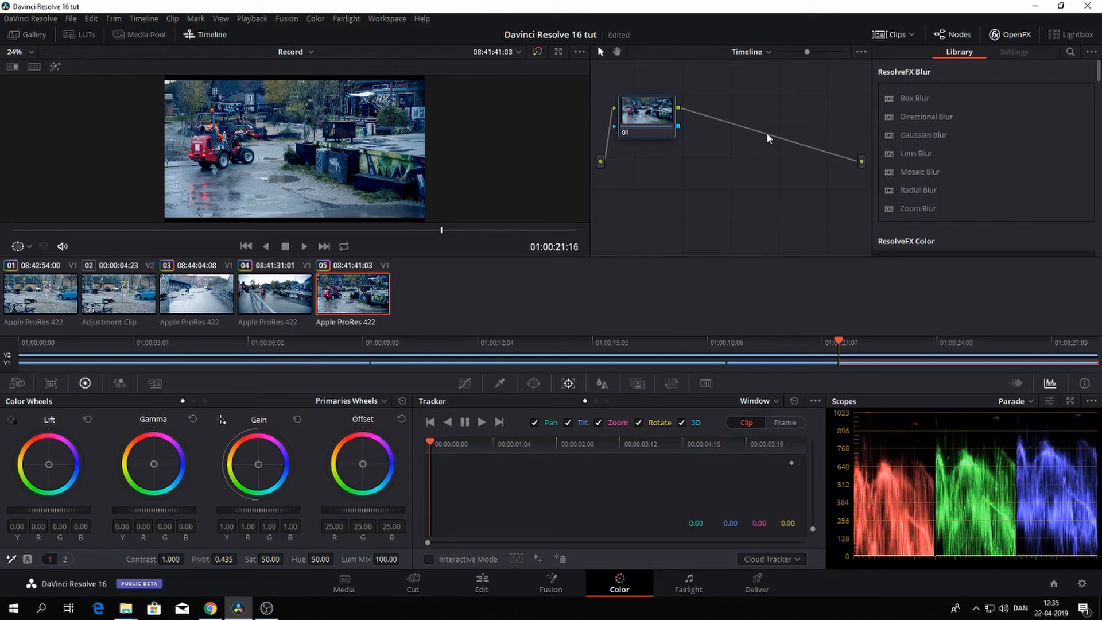
click(645, 117)
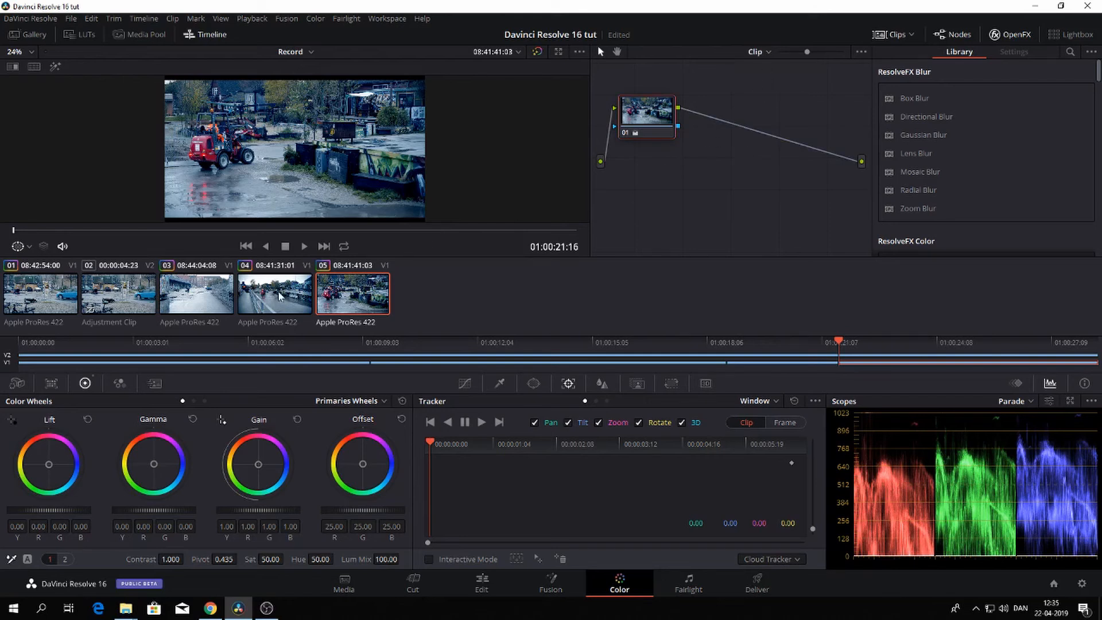
Grade the Adjustment Clip with an orange Offset shift and a slight Gain lift
click(118, 292)
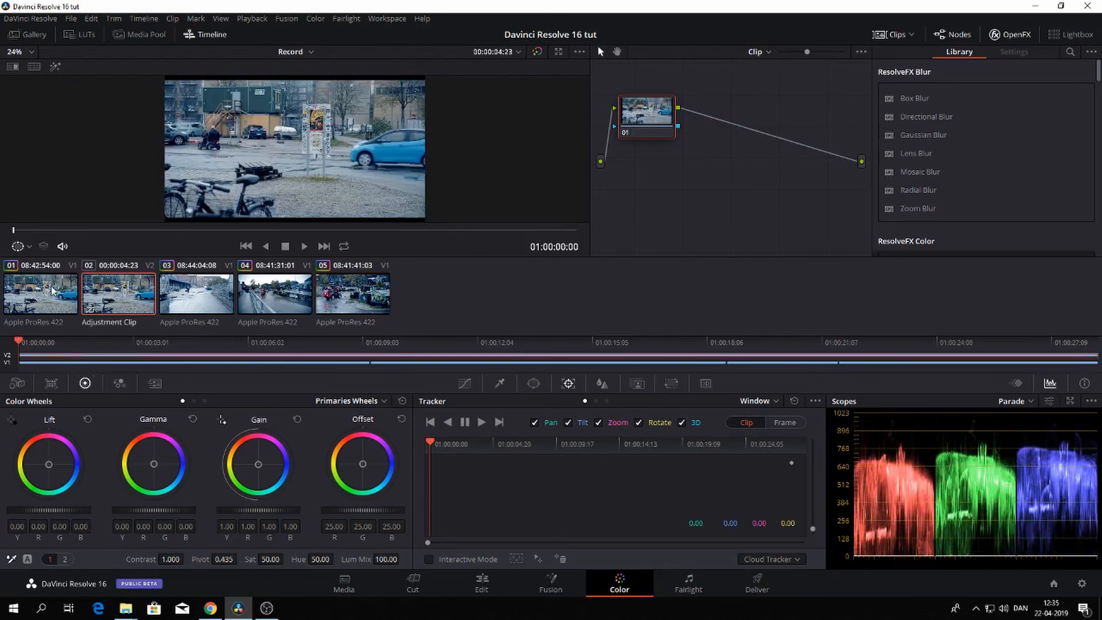
mouse_move(64, 356)
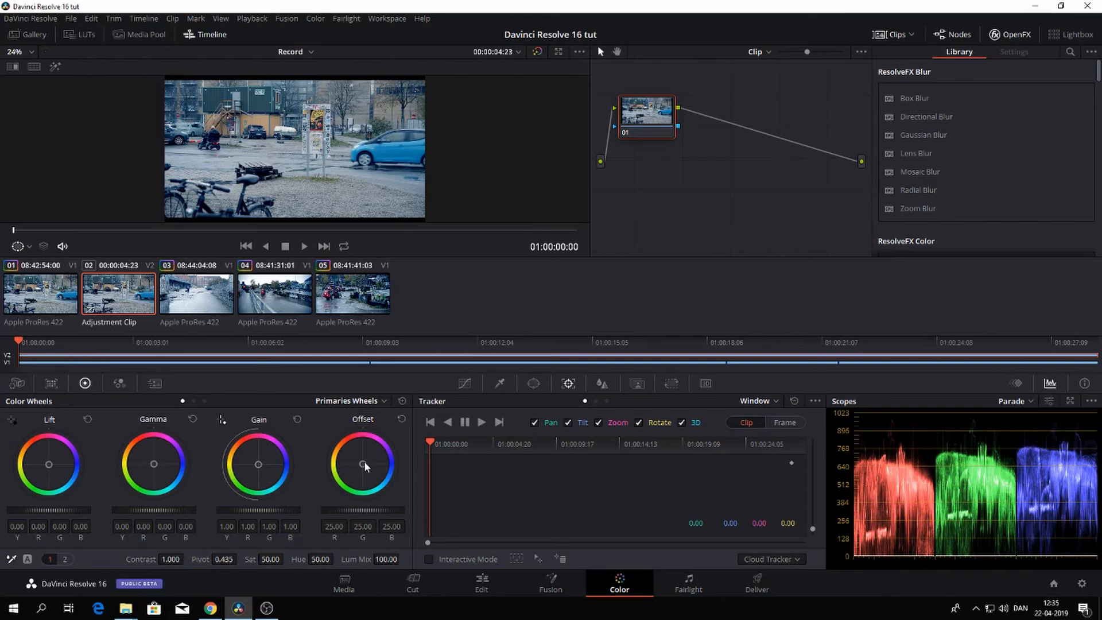
drag(365, 465, 358, 457)
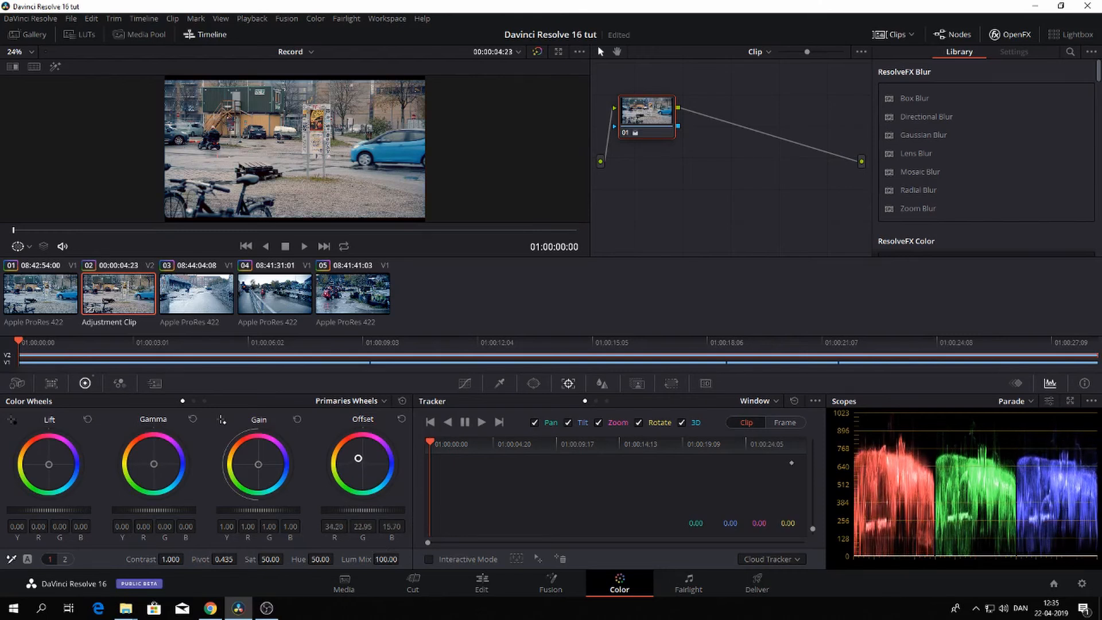
drag(358, 458, 357, 464)
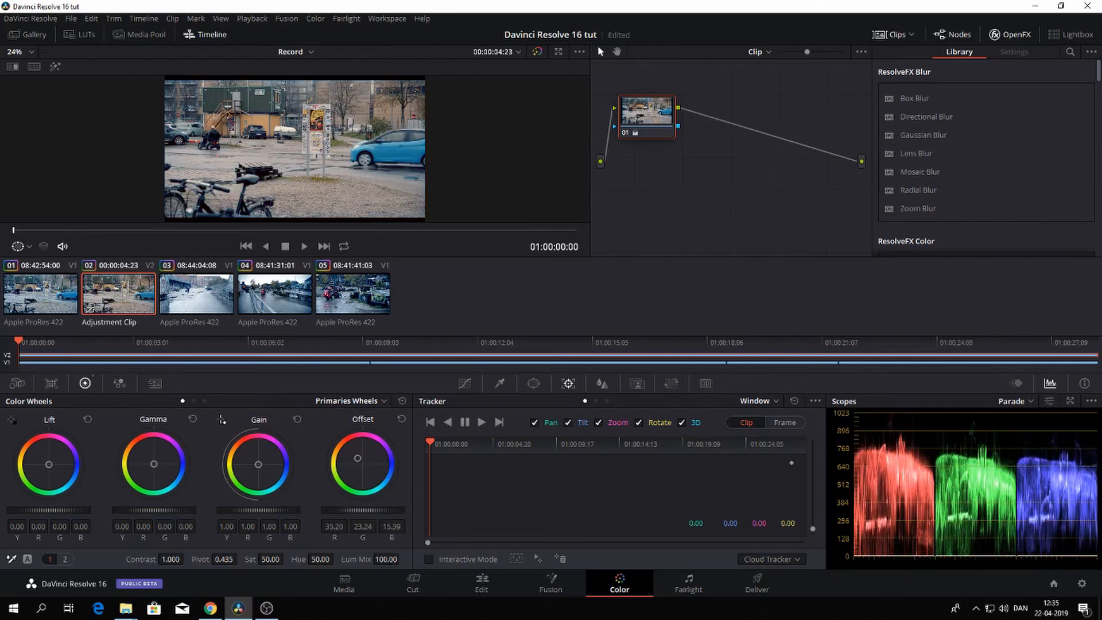
drag(358, 460, 365, 457)
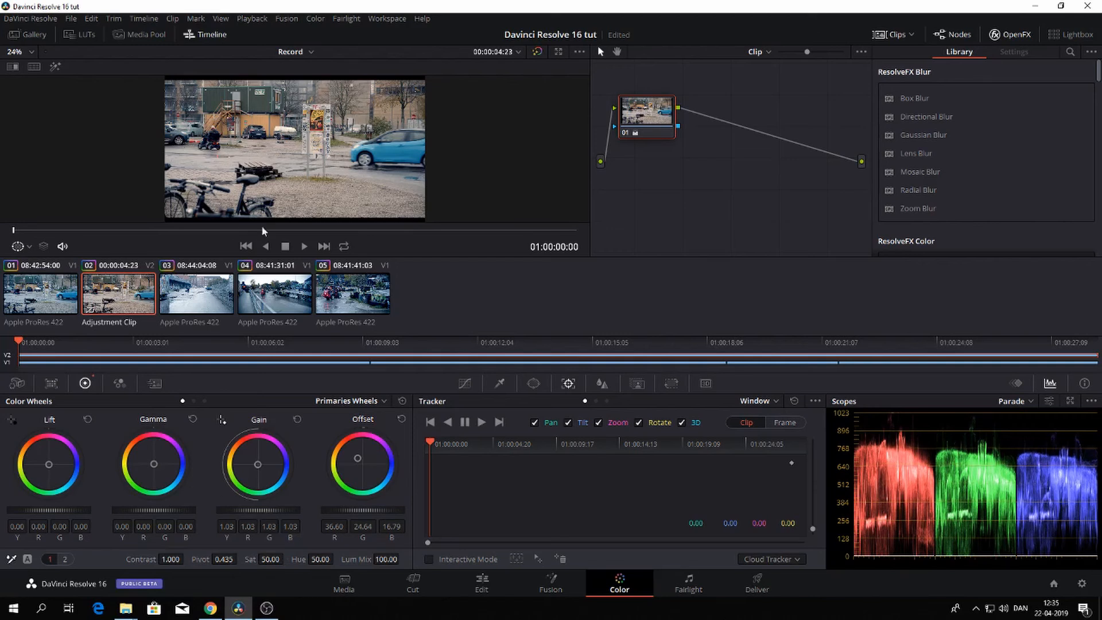
Check the warm grade on the first, last and third clips
click(40, 293)
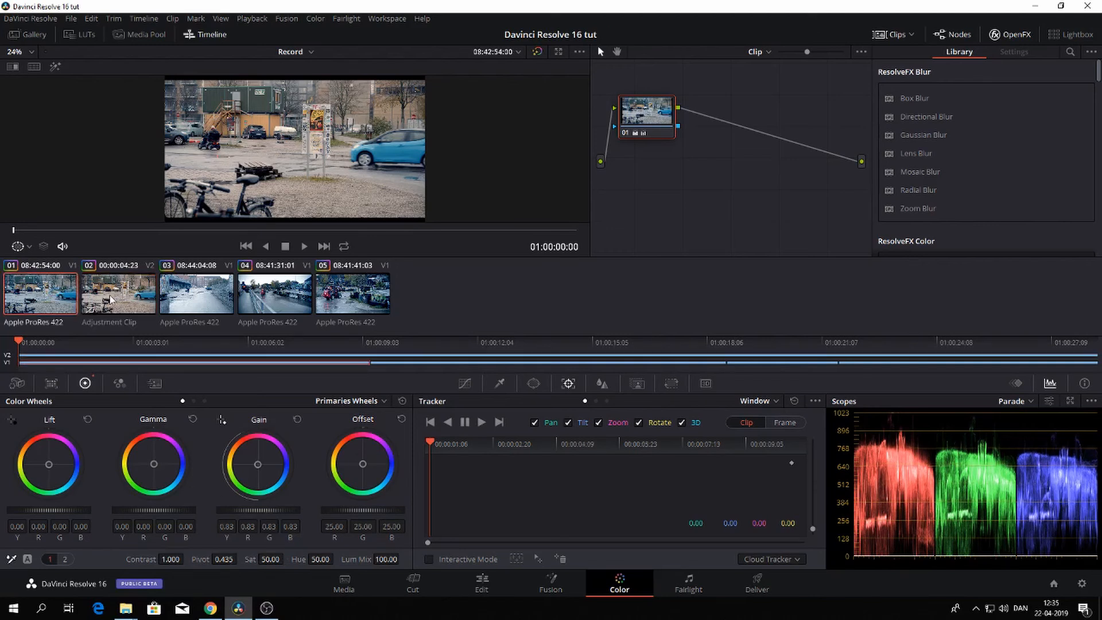
click(352, 293)
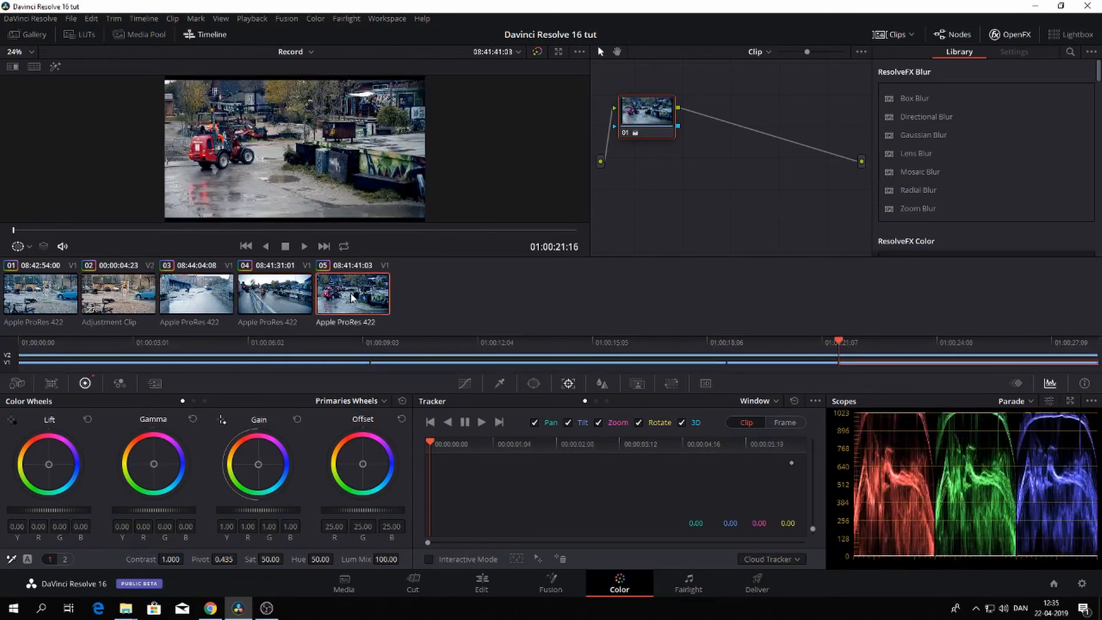
click(197, 293)
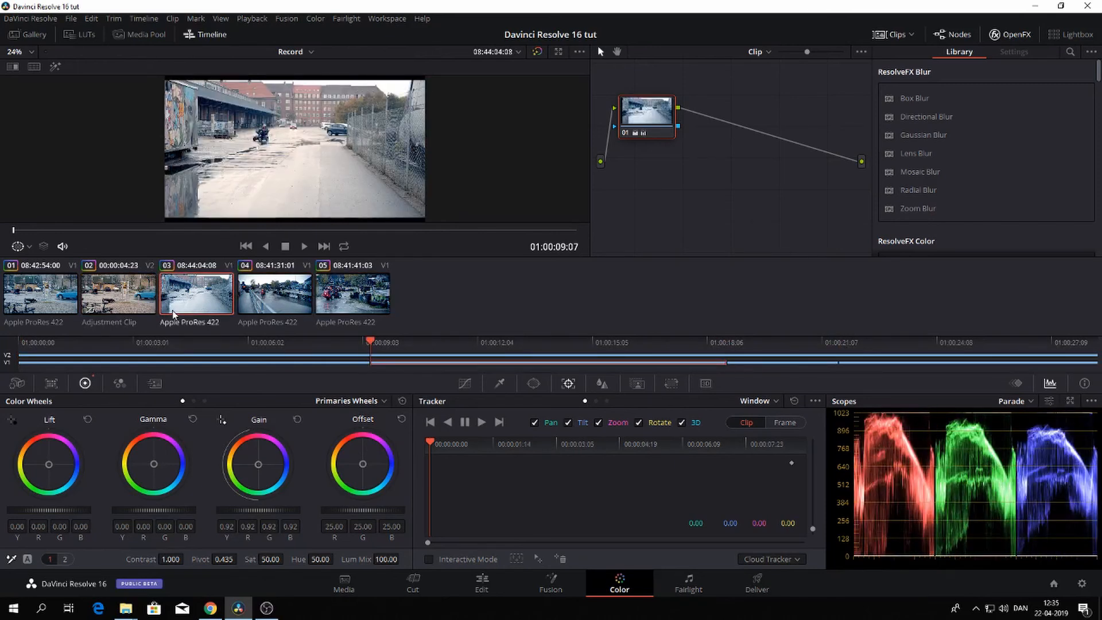